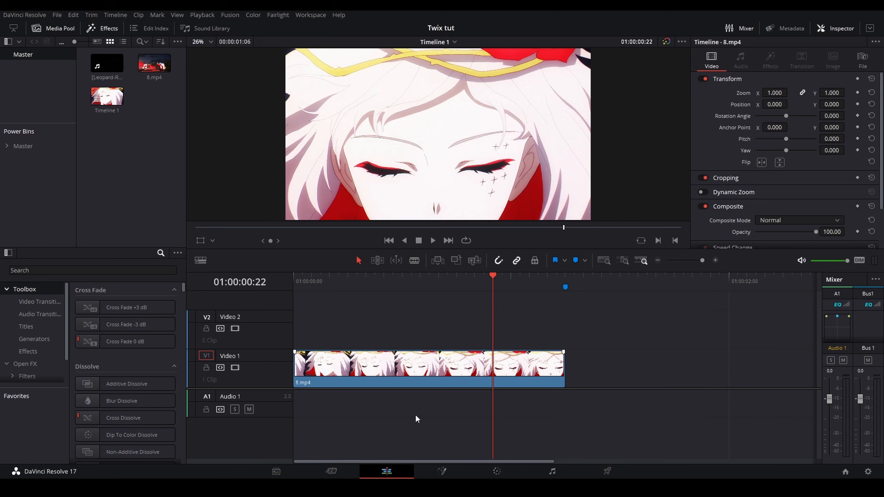
mouse_move(407, 410)
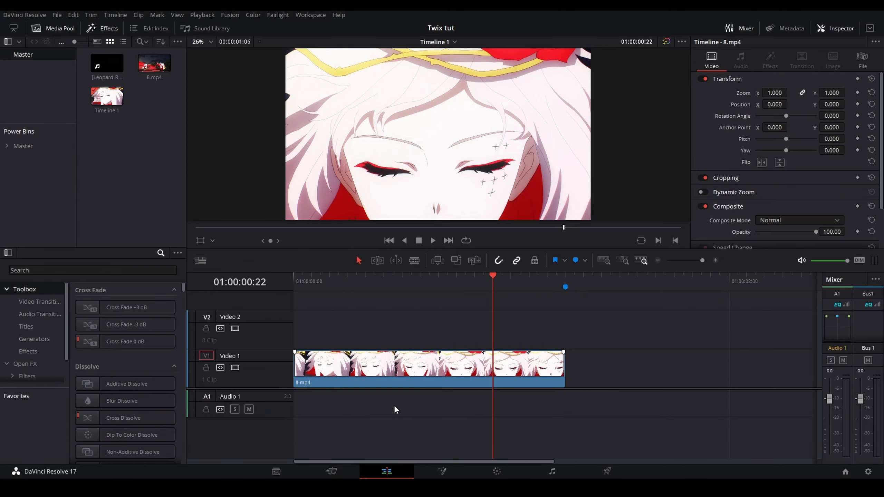
mouse_move(390, 372)
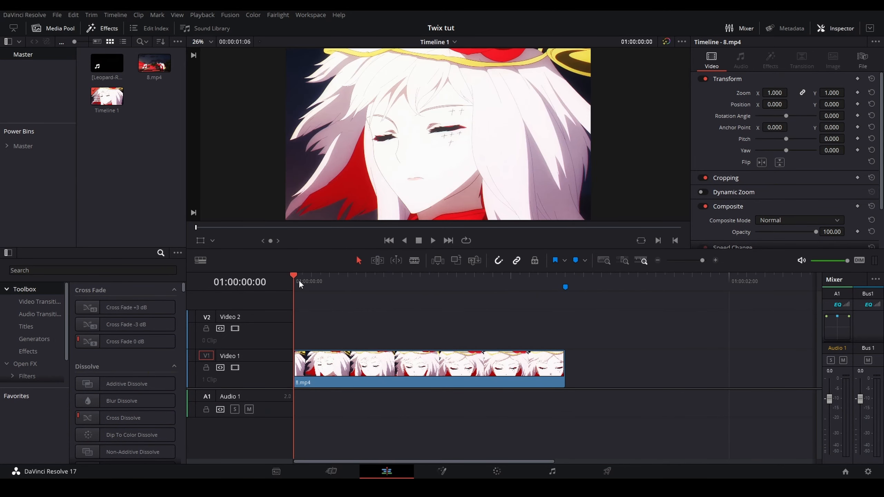
mouse_move(380, 296)
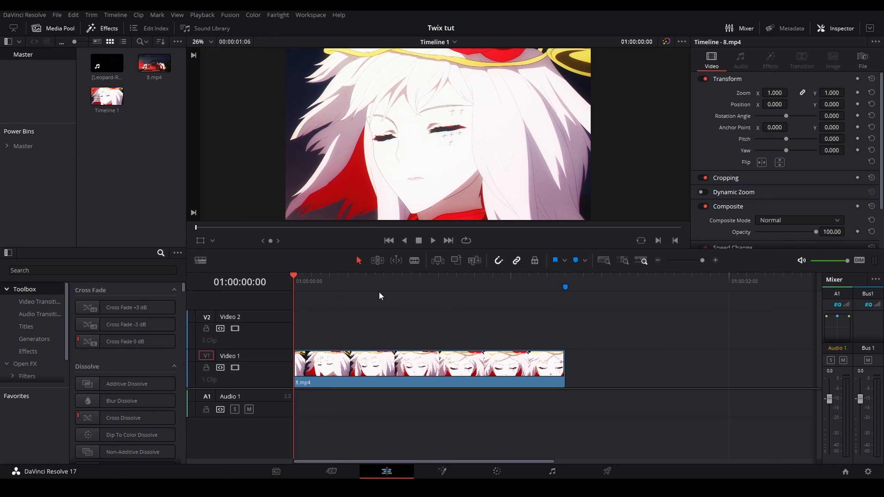
mouse_move(400, 289)
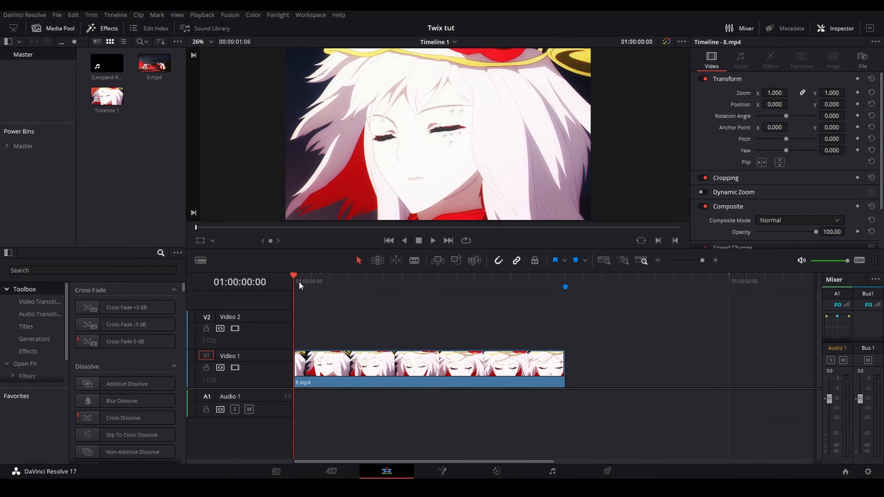
mouse_move(416, 294)
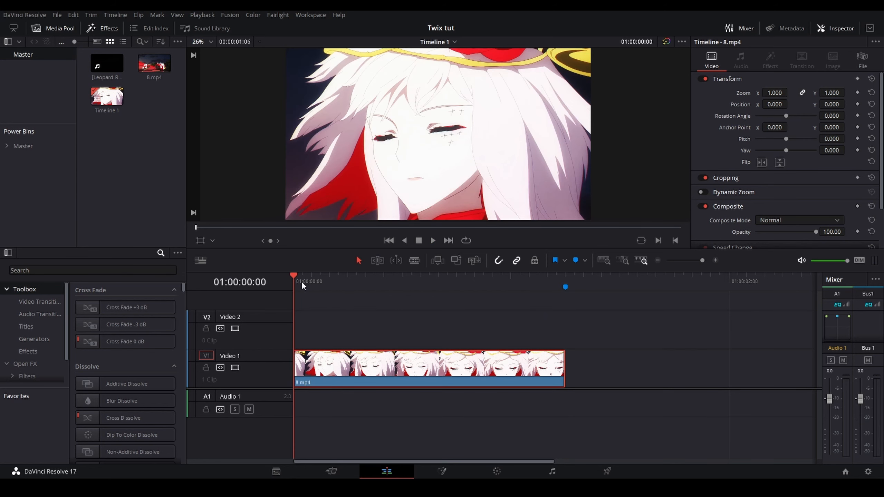
Step: Blade the 8.mp4 clip on Video 1 into 30 one-frame pieces
left_click(566, 281)
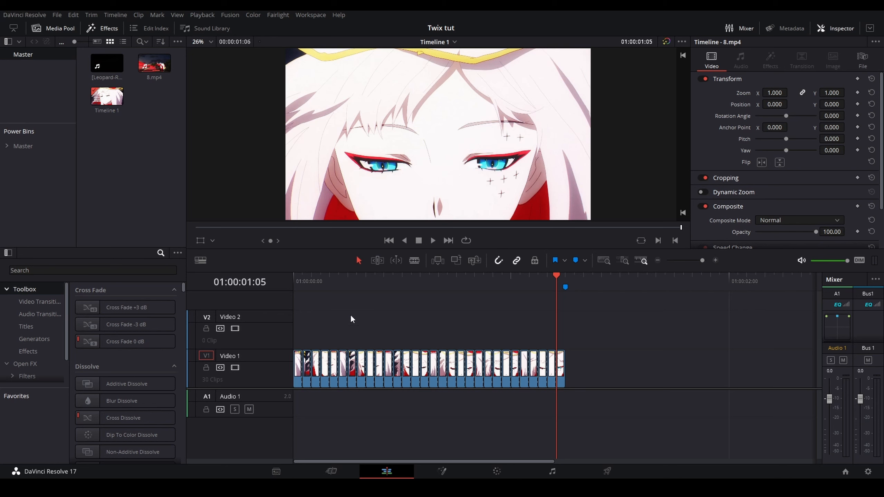
Step: Delete every other one-frame clip on V1, leaving 11 frames separated by gaps
left_click(293, 282)
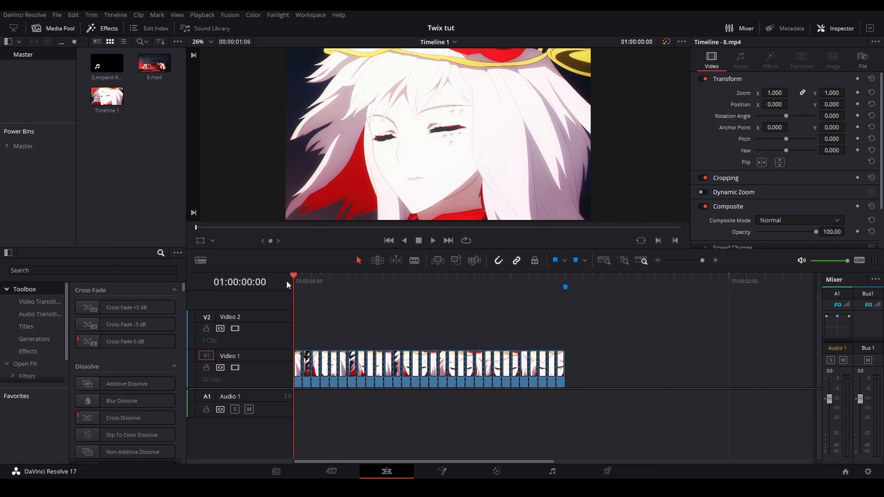
mouse_move(330, 260)
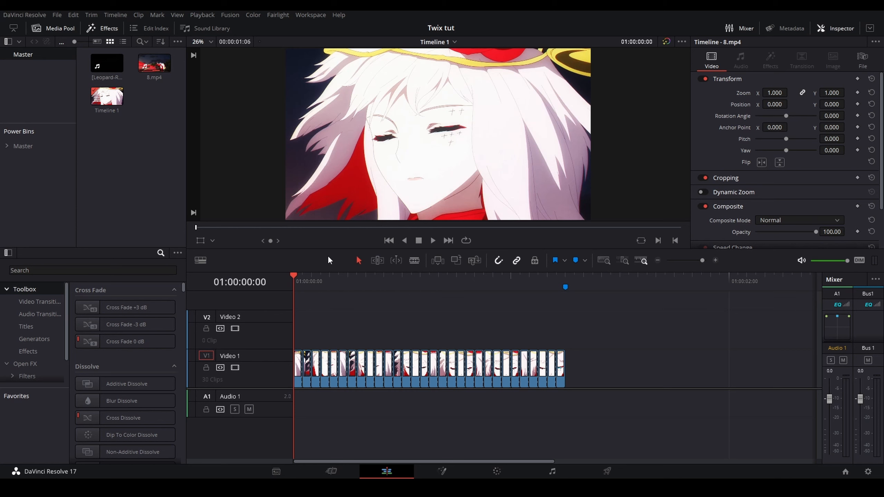
mouse_move(404, 326)
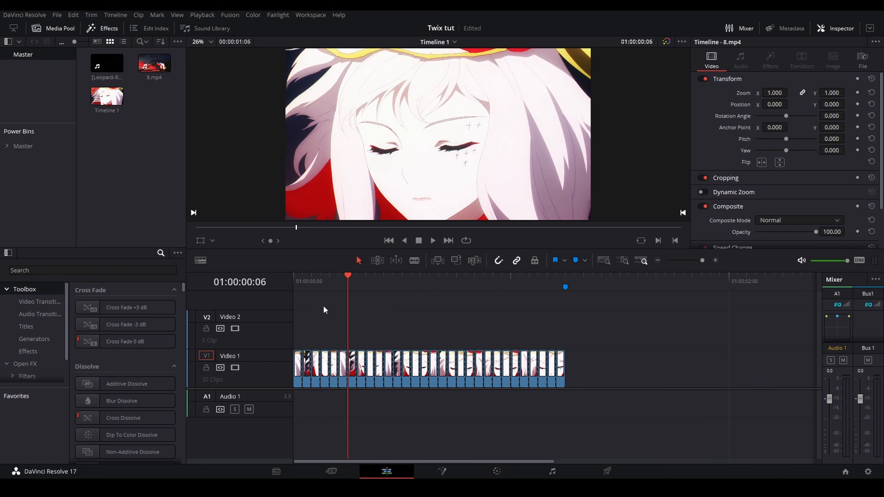
left_click(322, 276)
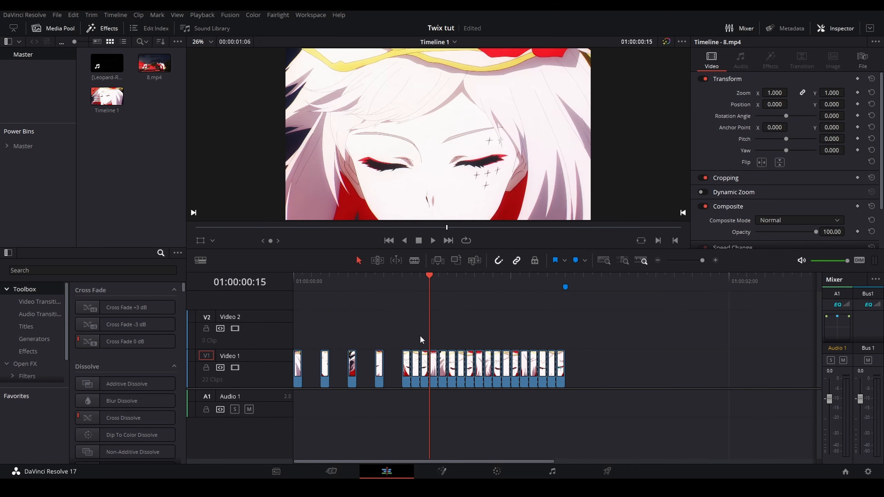
left_click(538, 282)
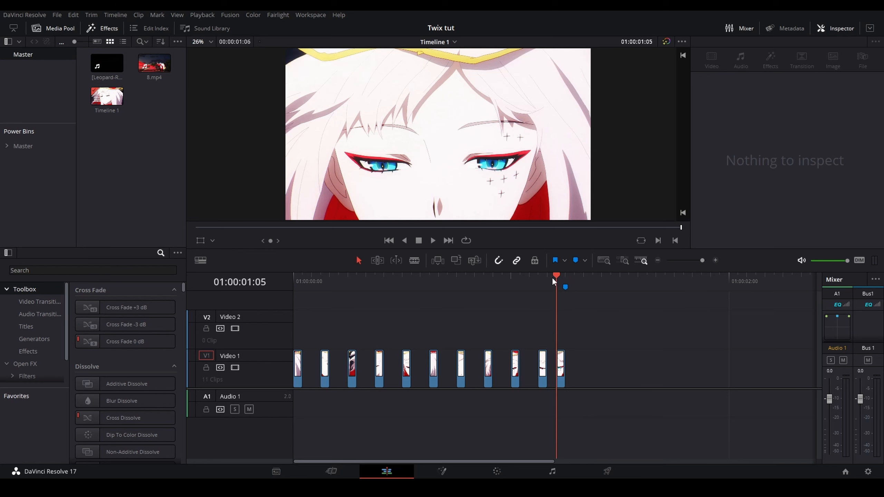
left_click(562, 369)
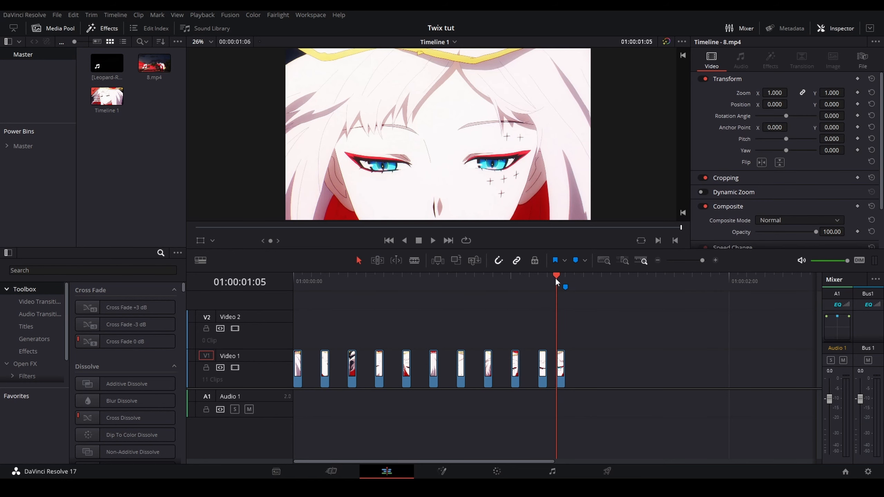
mouse_move(536, 190)
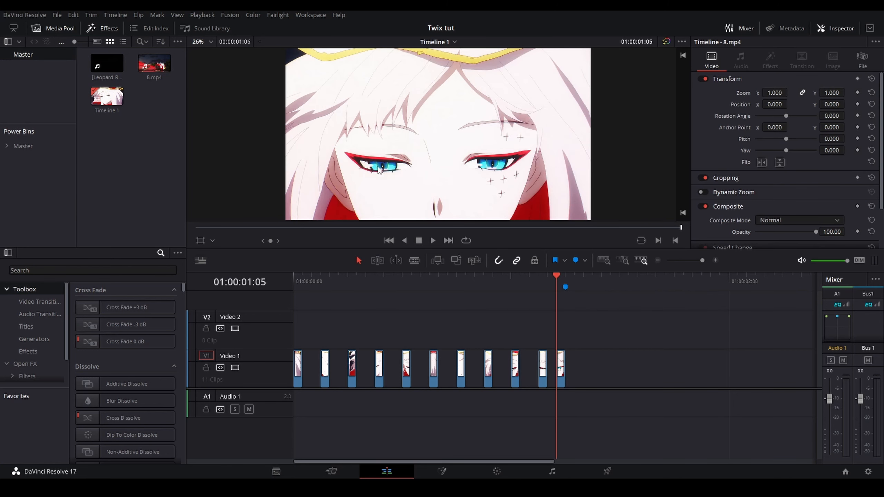
mouse_move(569, 281)
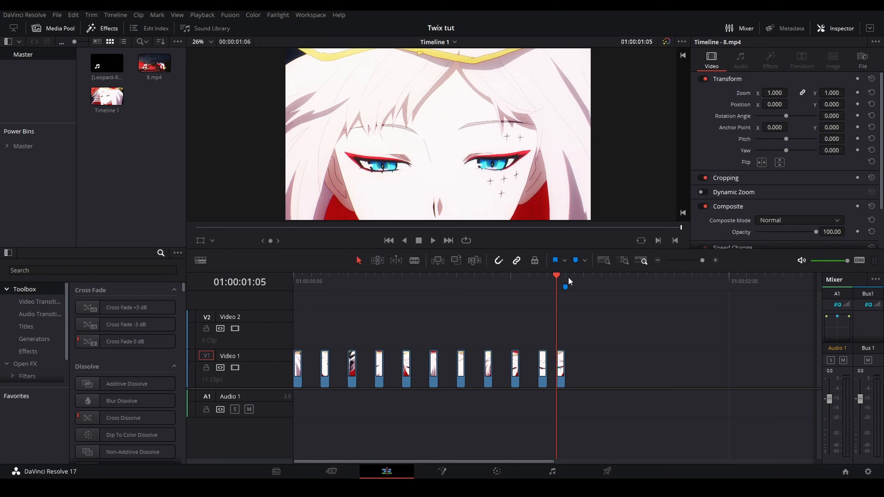
mouse_move(548, 289)
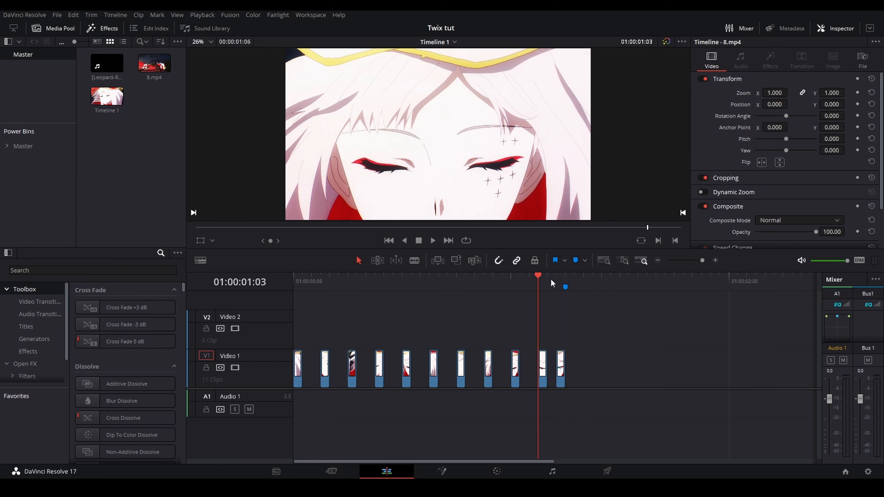
mouse_move(508, 284)
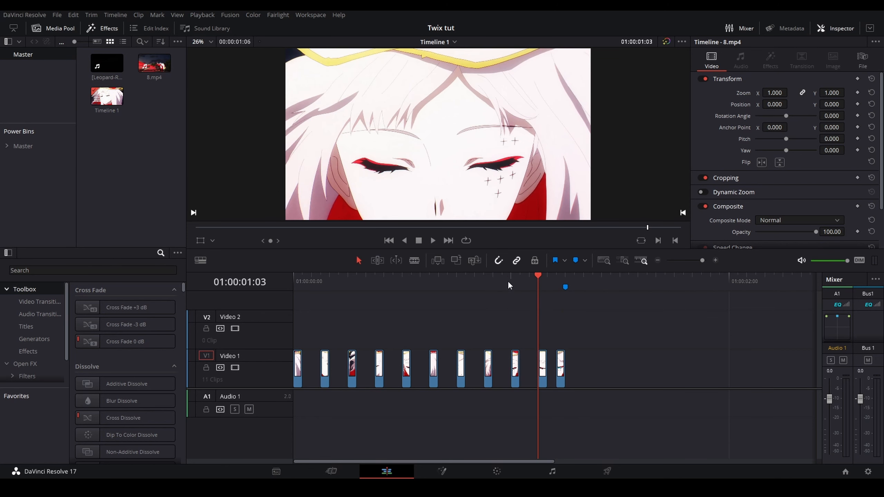
Step: Close the gaps between the 11 frames on V1 with Edit > Delete Gaps
left_click(457, 277)
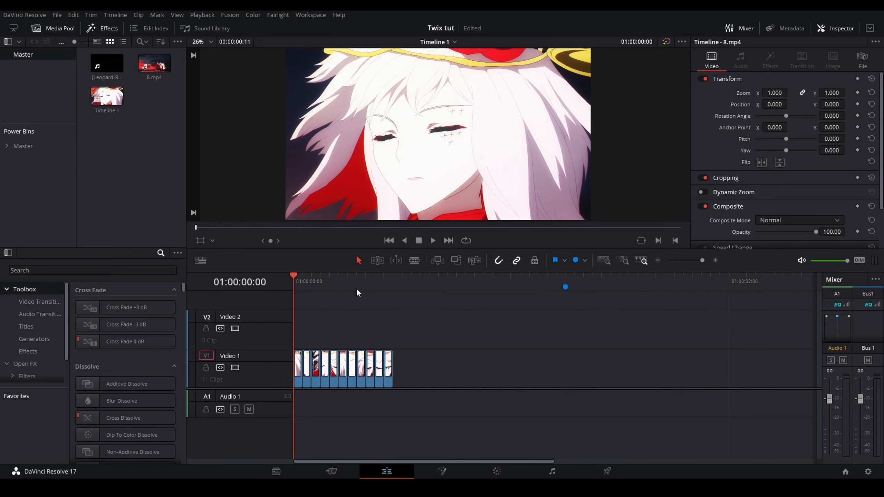
mouse_move(398, 291)
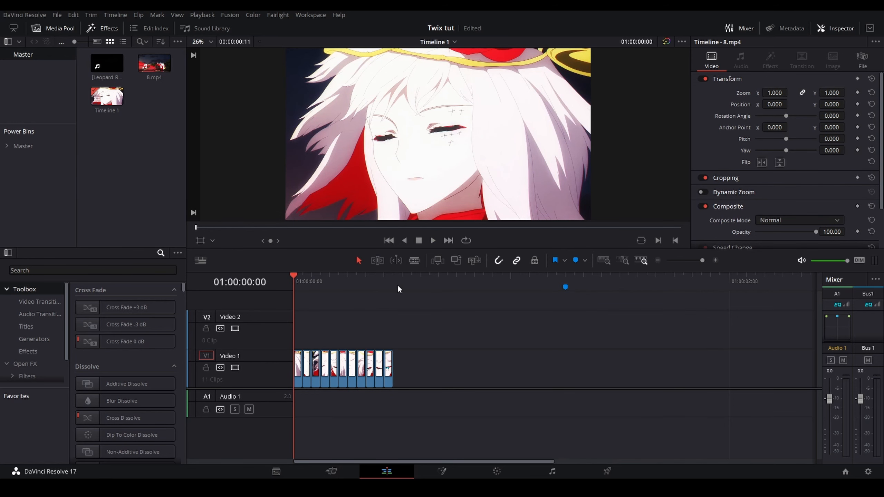
Step: Add a Solid Color generator right after the 11 frame clips
left_click(566, 276)
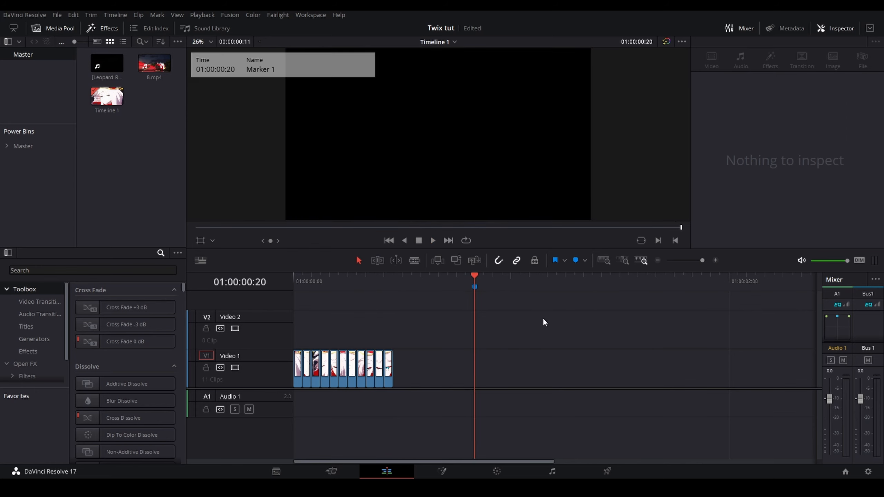
left_click(93, 270)
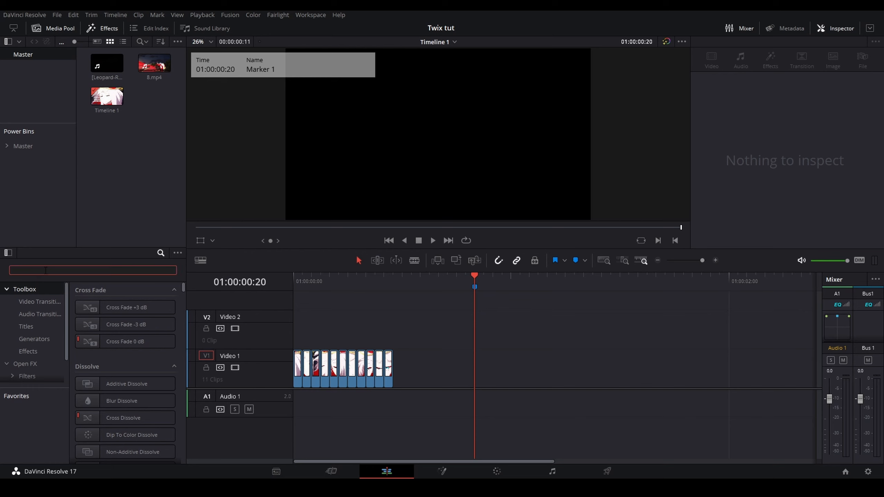
type("solid")
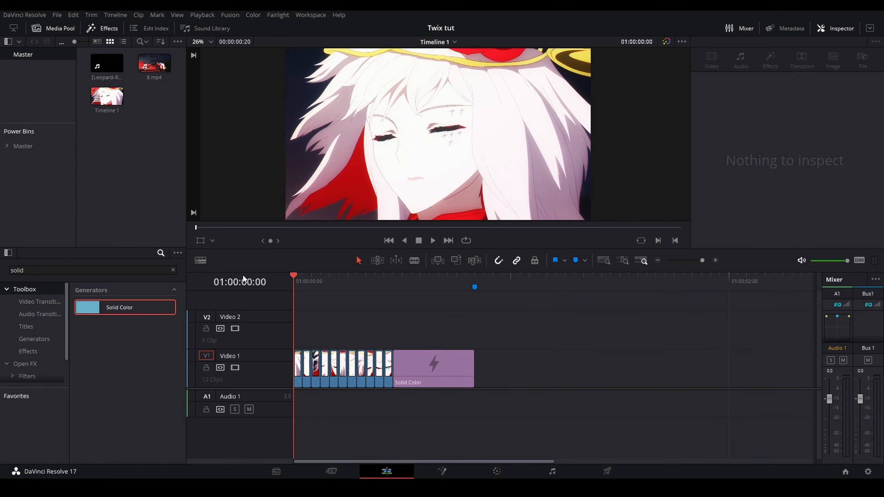
left_click(393, 282)
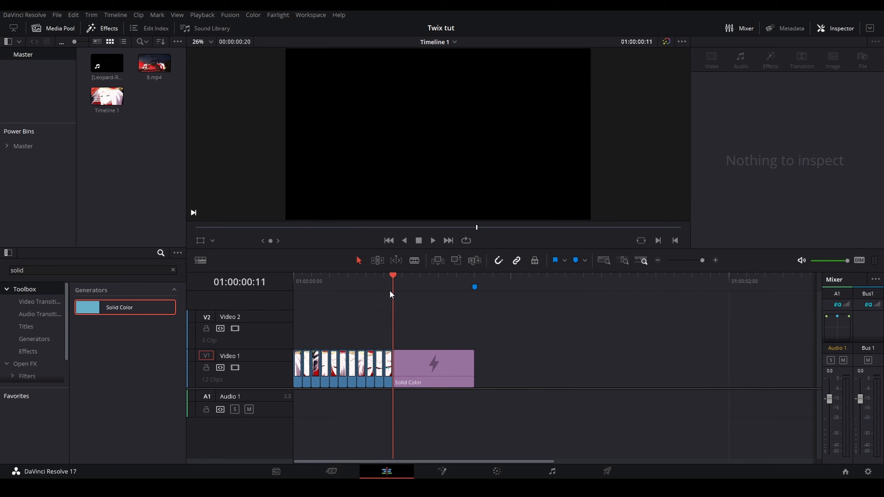
Step: Merge the frames and Solid Color into Compound Clip 1 and open it in Fusion
left_click(433, 364)
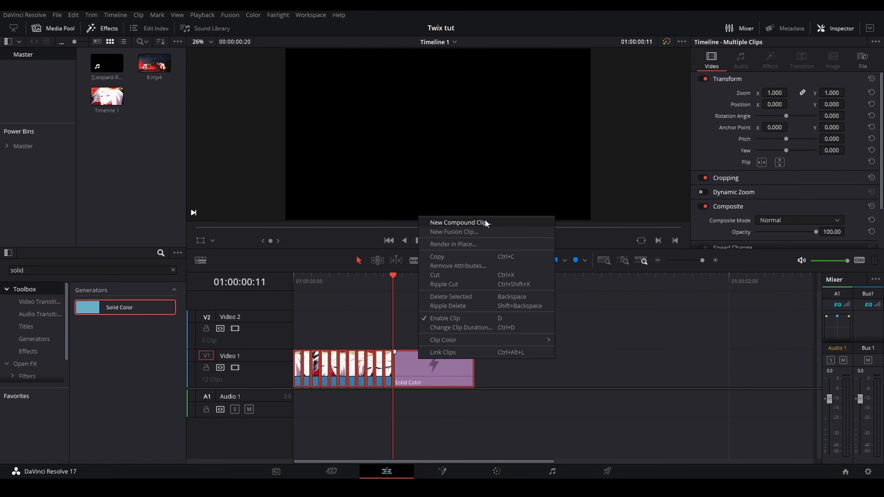
left_click(458, 222)
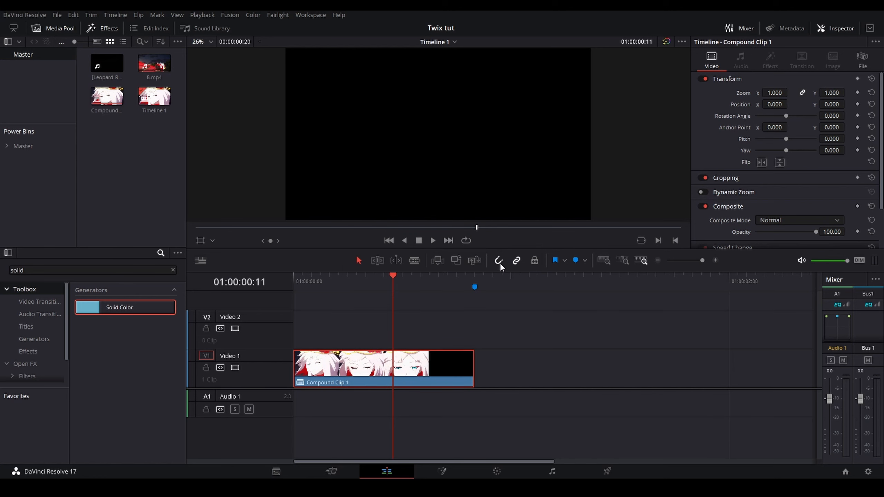
right_click(344, 369)
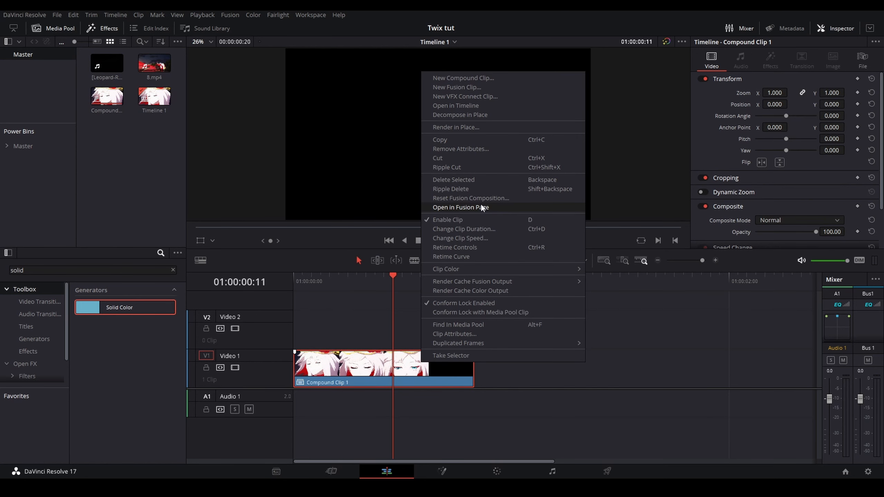
left_click(461, 207)
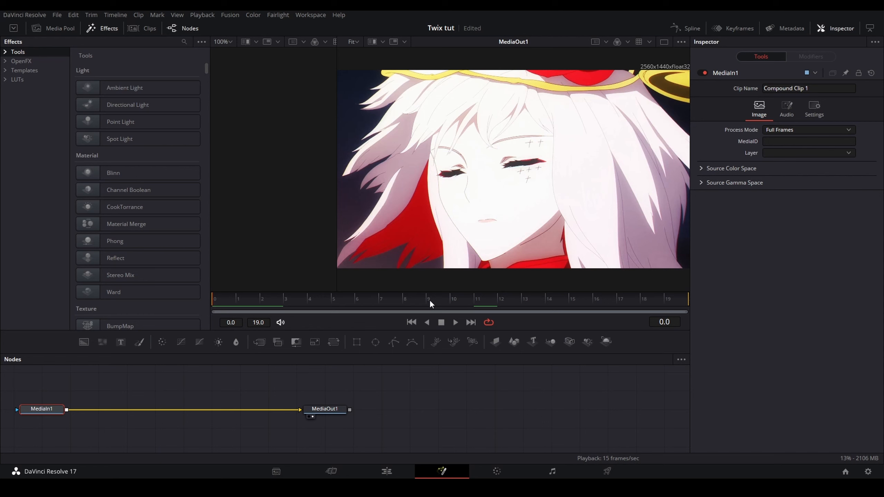
Step: Scrub the Fusion viewer to frames 11 and 10 to check where footage ends
left_click(454, 299)
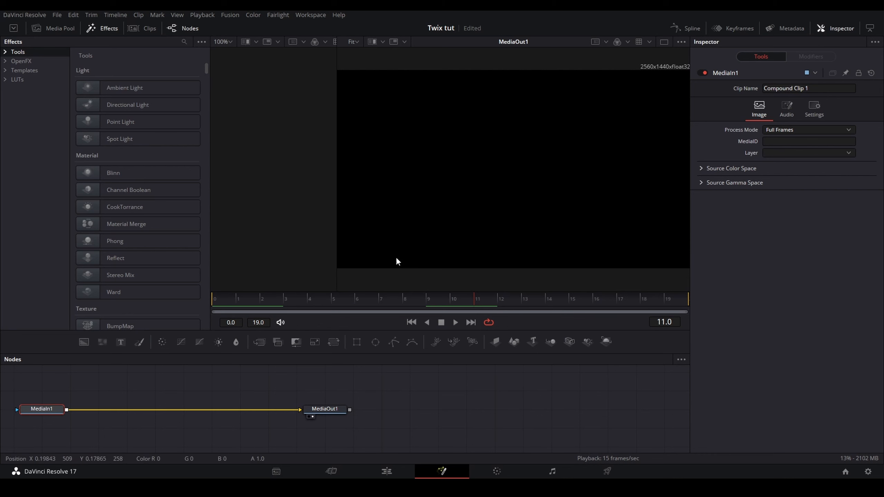
left_click(451, 298)
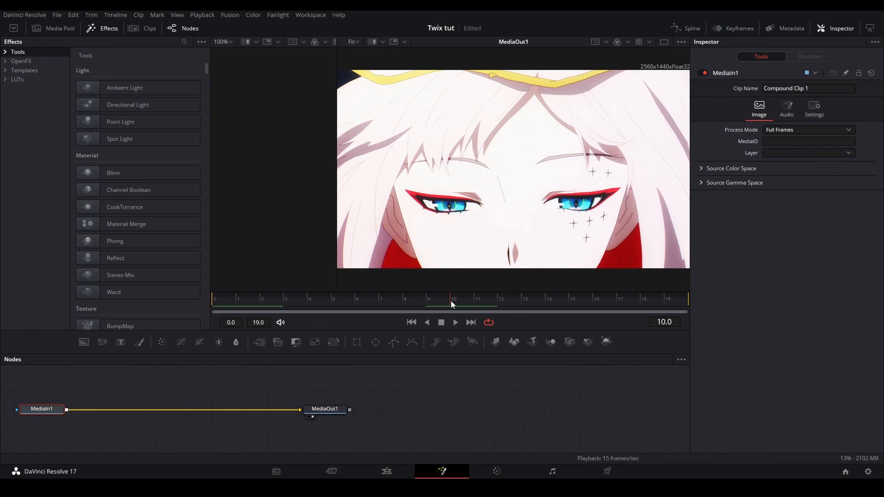
mouse_move(434, 323)
type("timestr")
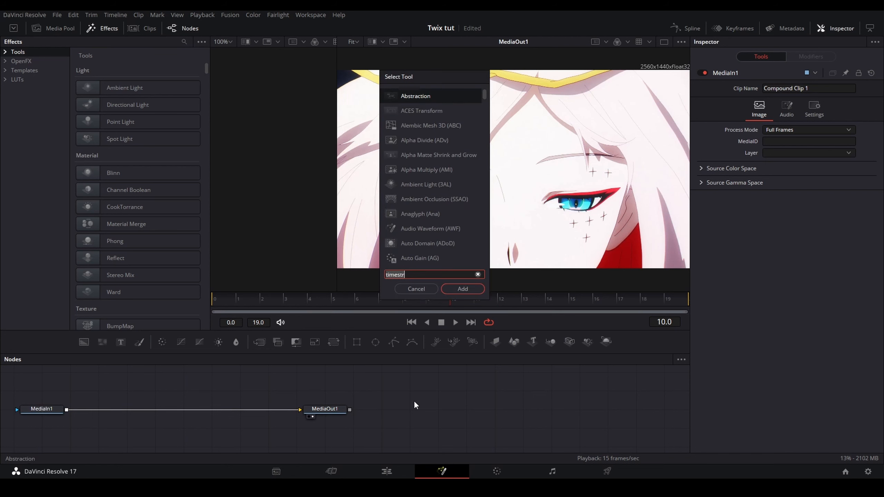
Step: Insert OpticalFlow then TimeStretcher between MediaIn1 and MediaOut1, expanding OpticalFlow's Advanced settings
left_click(462, 289)
type("times")
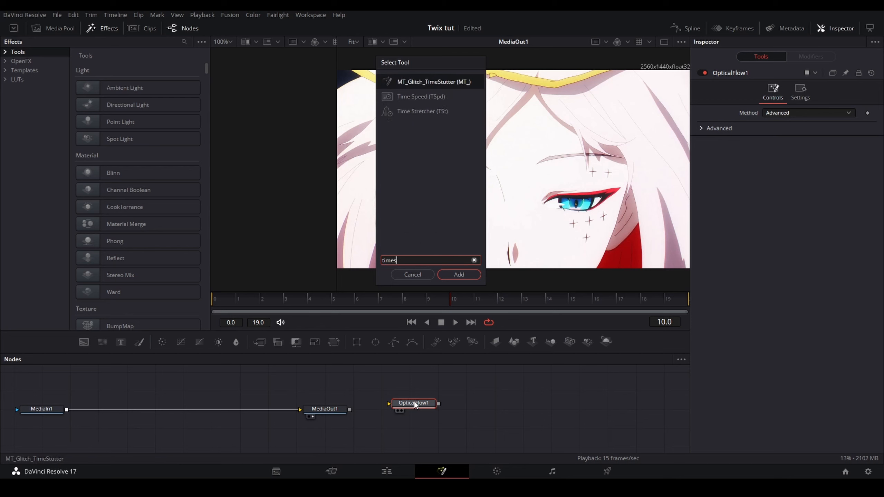
left_click(458, 275)
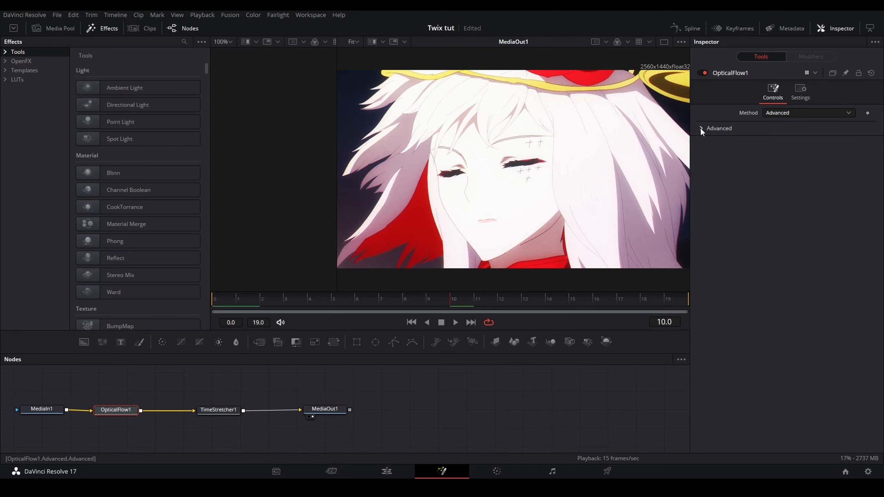
left_click(703, 128)
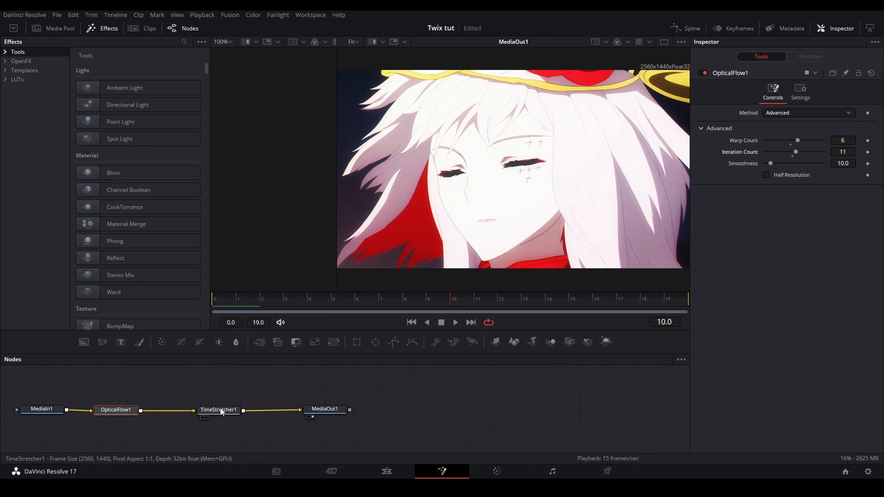
Step: Select TimeStretcher1 and keyframe its Source Time at 0 on frame 0
left_click(219, 411)
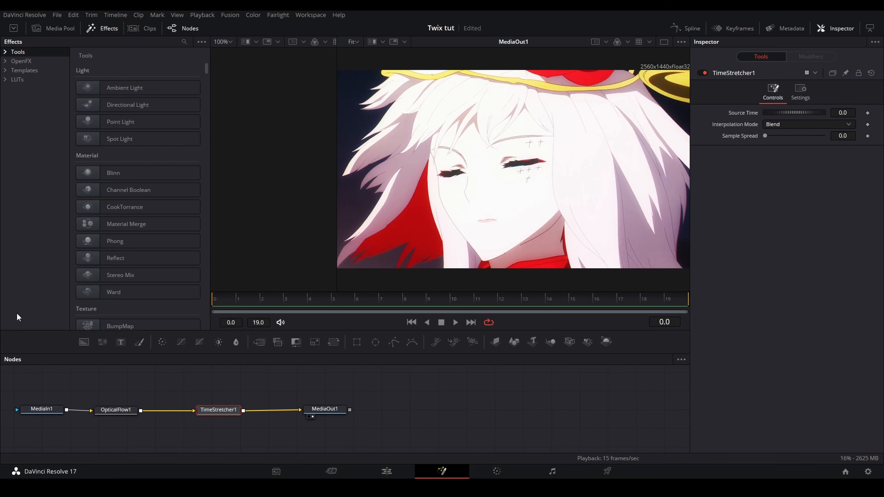
left_click(868, 113)
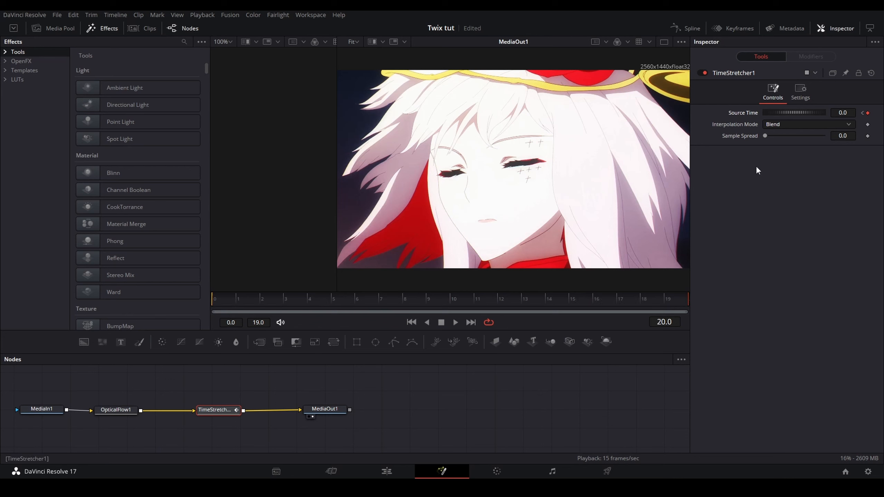
mouse_move(681, 176)
type("10")
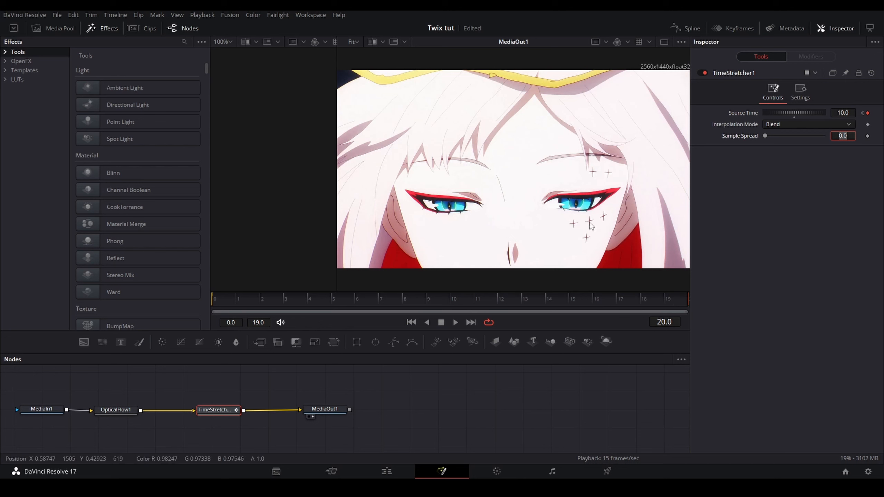
mouse_move(614, 116)
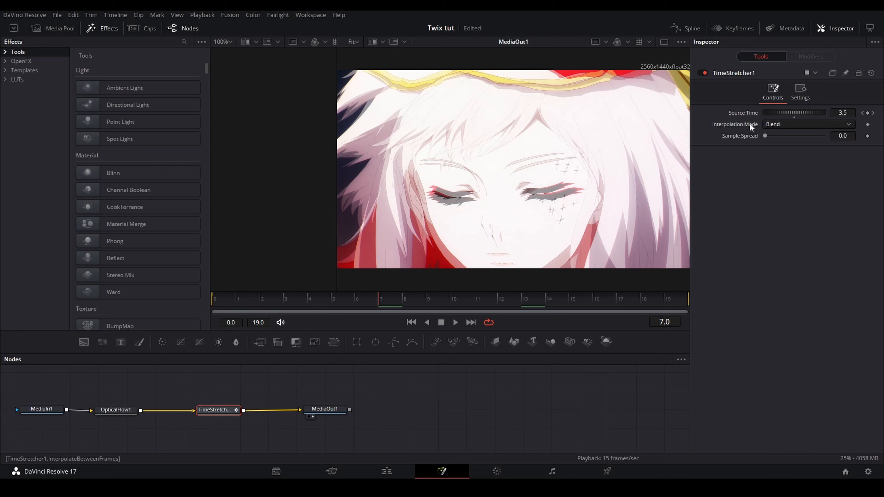
Step: Set TimeStretcher1 Interpolation Mode to Flow with Clamp Edges and backward warping enabled
left_click(808, 124)
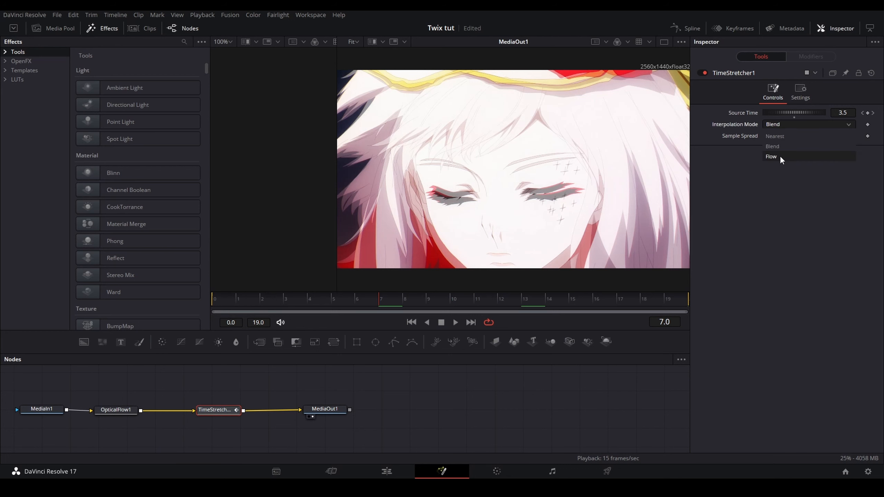
left_click(772, 157)
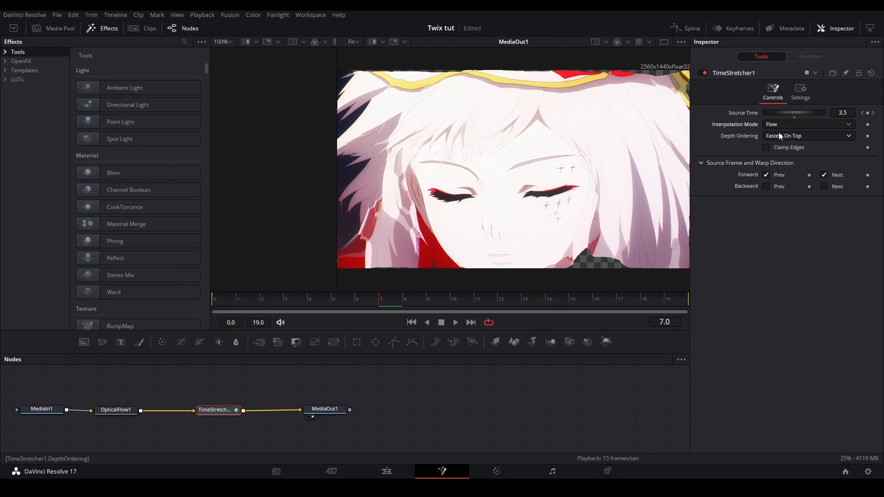
left_click(767, 147)
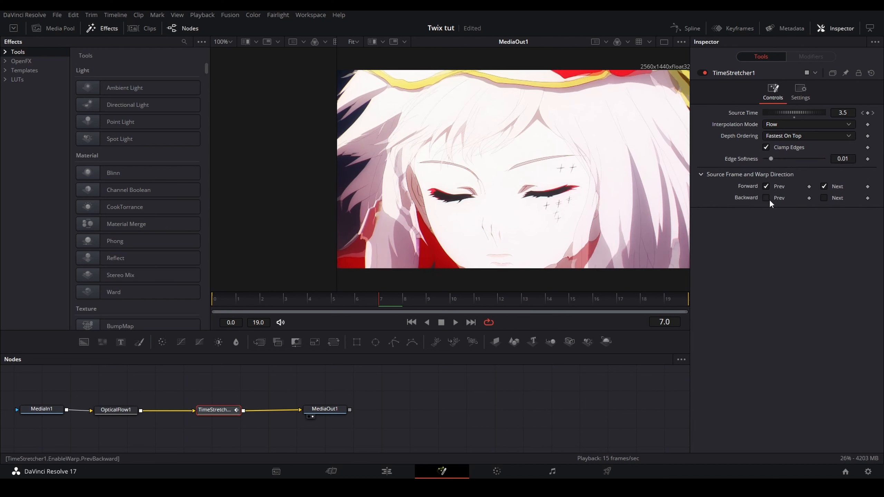
left_click(767, 198)
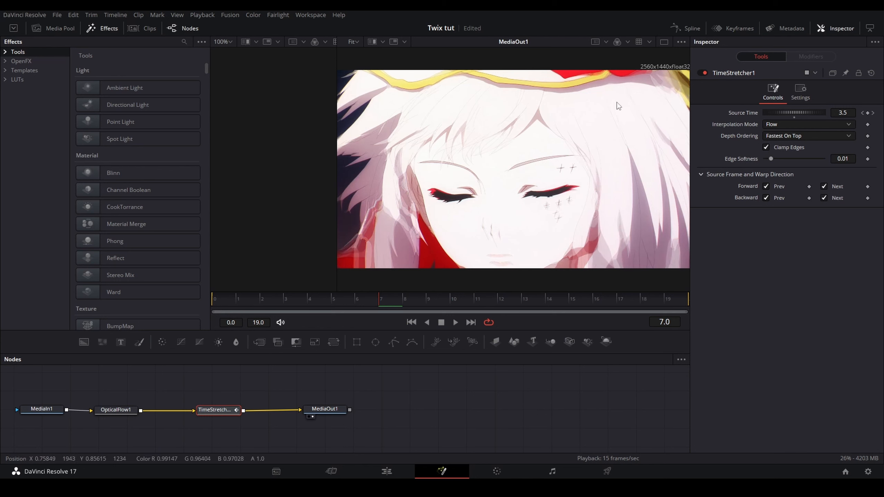
mouse_move(702, 25)
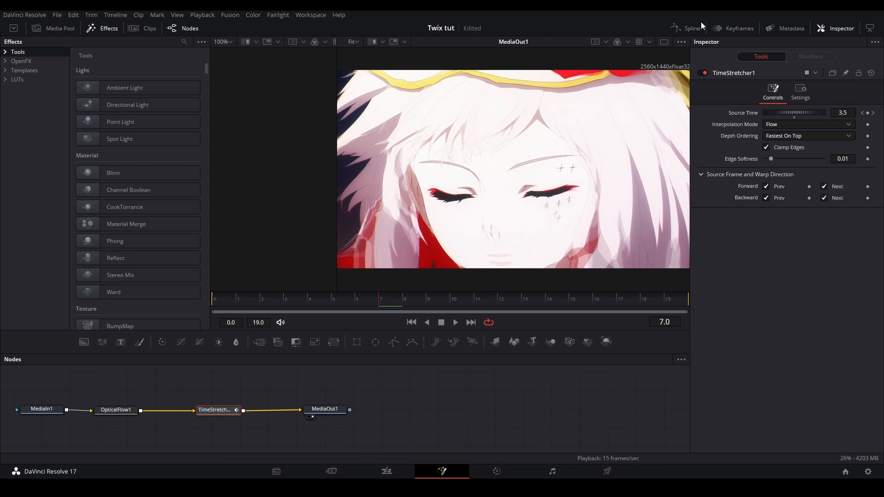
Step: In the Spline editor, fit and select the Source Time keyframes to smooth them
left_click(691, 28)
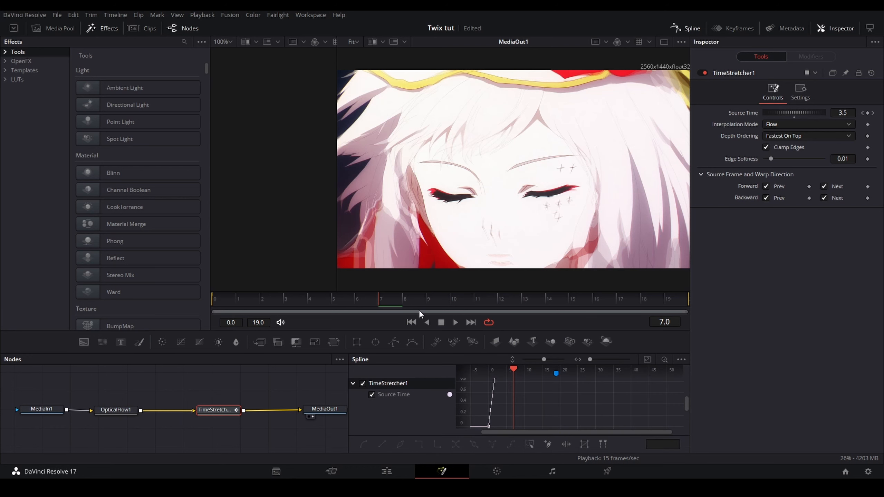
left_click(647, 276)
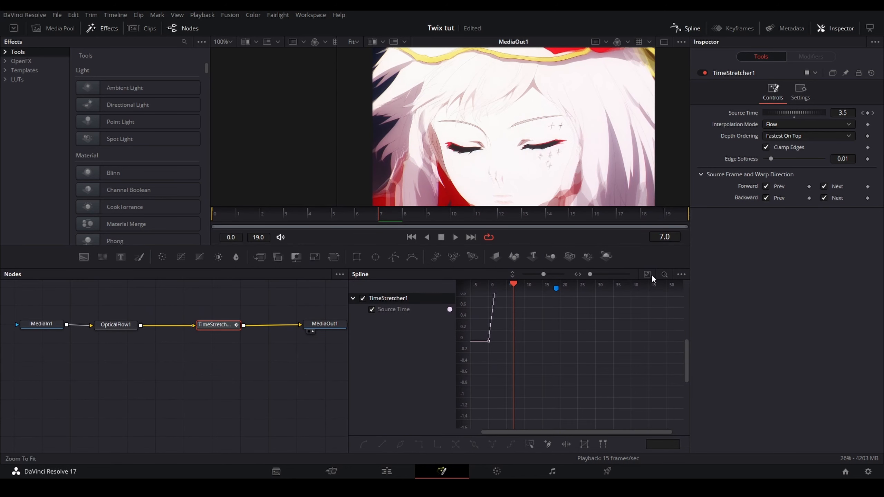
left_click(647, 275)
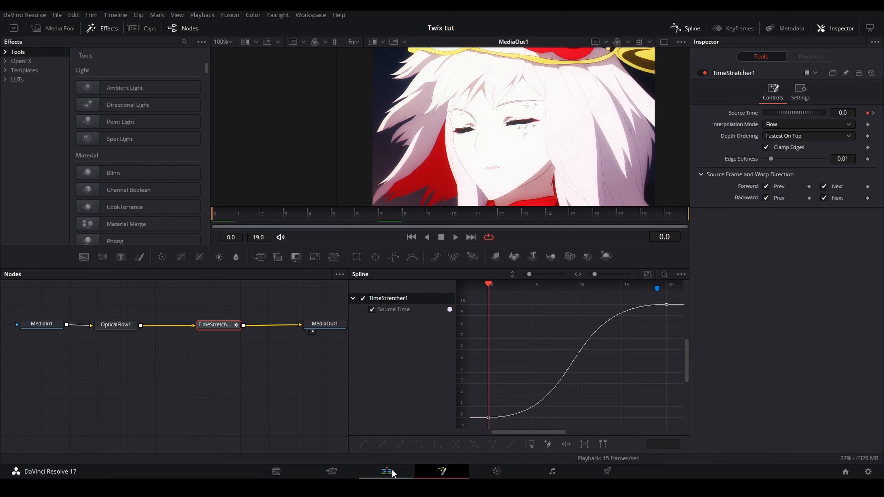
Step: Switch back to the Edit page and deselect Compound Clip 1 on the timeline
left_click(385, 472)
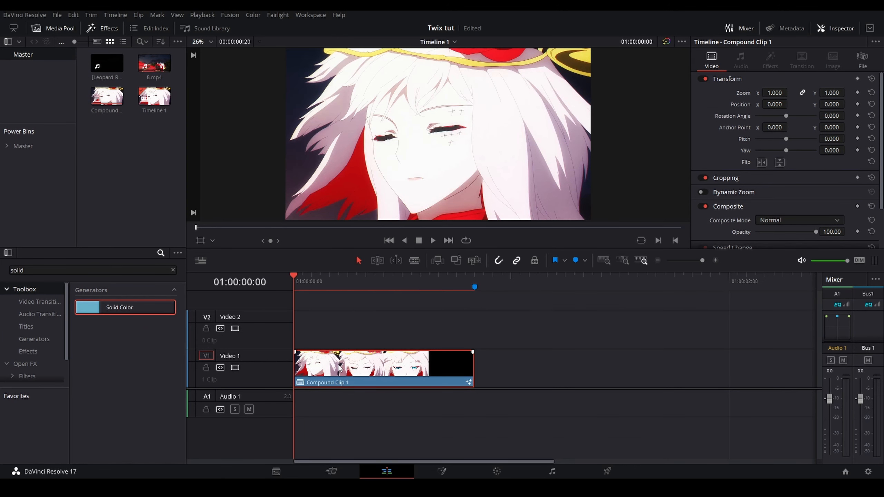
mouse_move(393, 297)
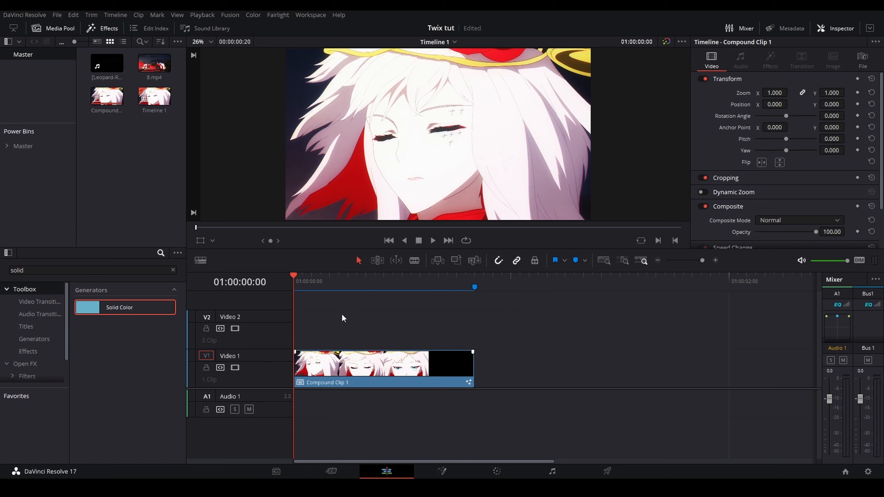
mouse_move(343, 311)
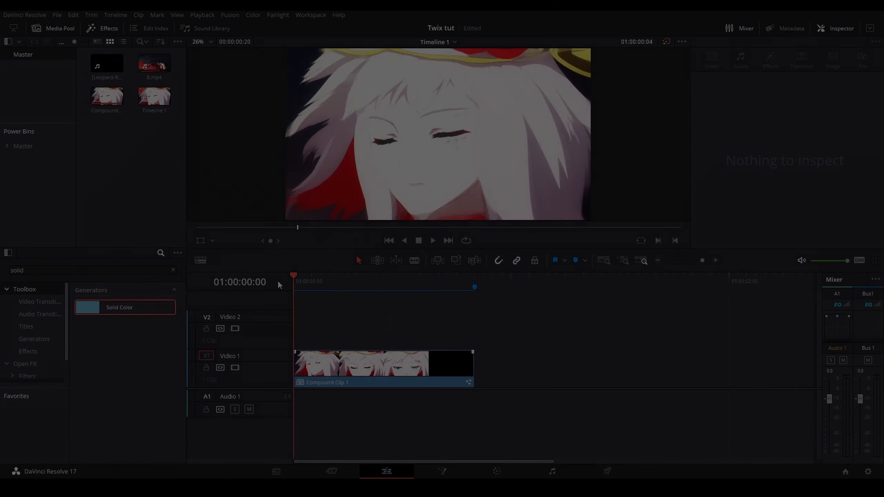
left_click(383, 363)
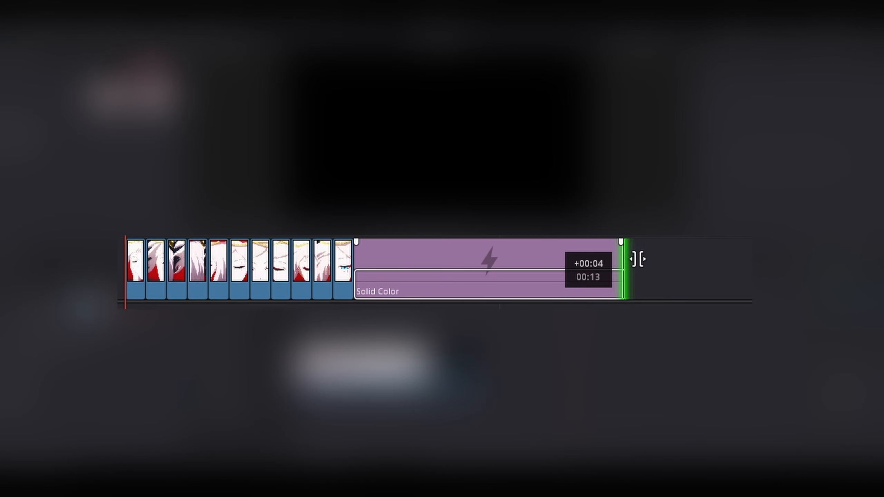
Step: Set Render Cache Fusion Output to On for Compound Clip 1 and return to the Edit timeline
right_click(384, 372)
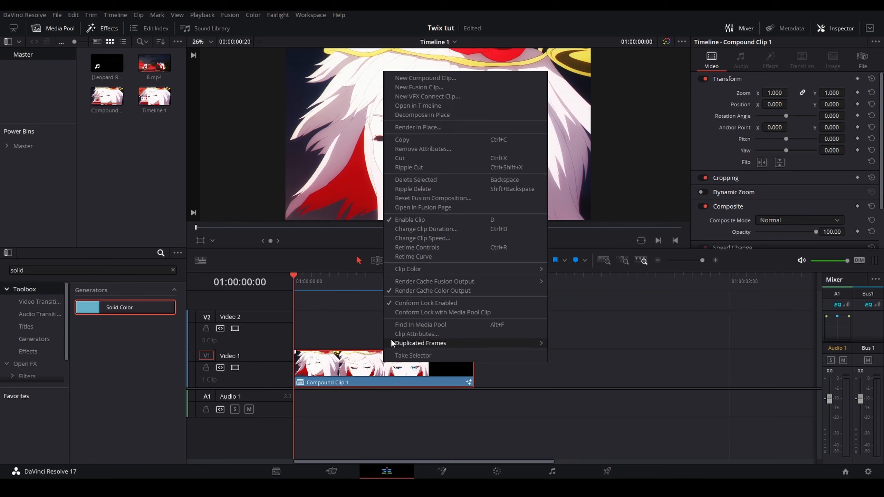
left_click(422, 207)
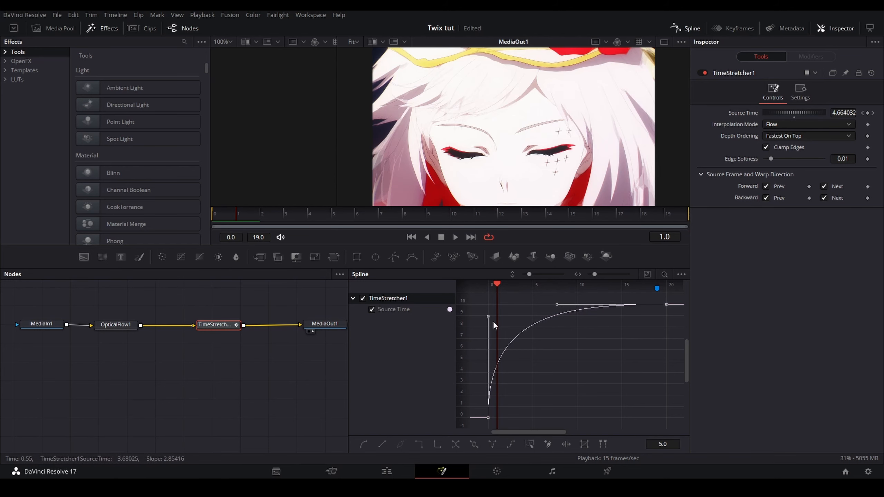
left_click(387, 472)
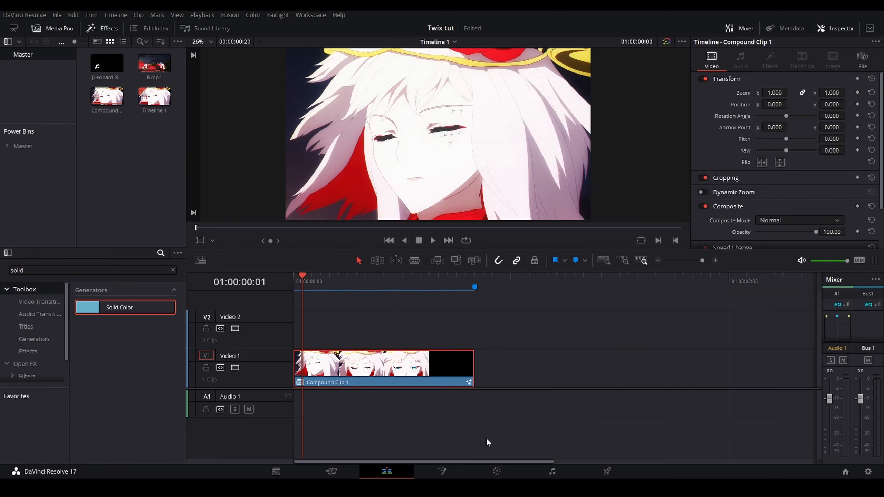